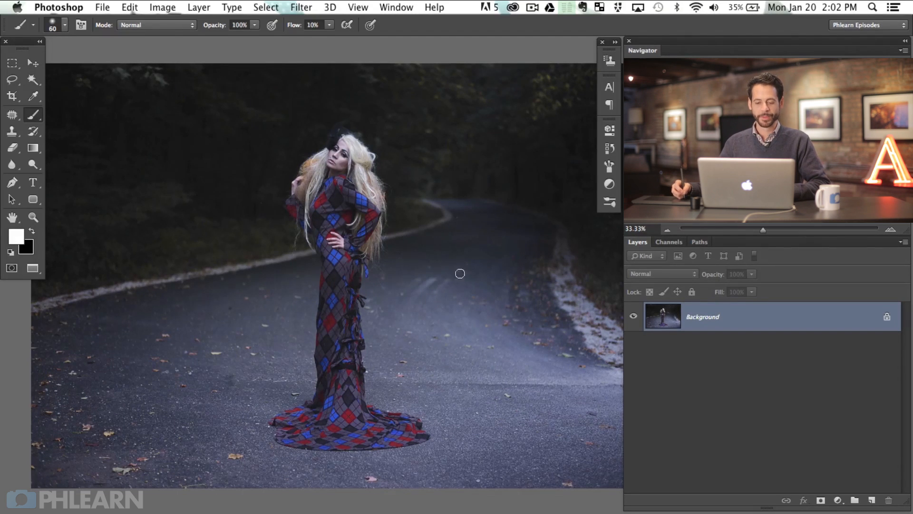
{"action": "mouse_move", "coordinate": [566, 229]}
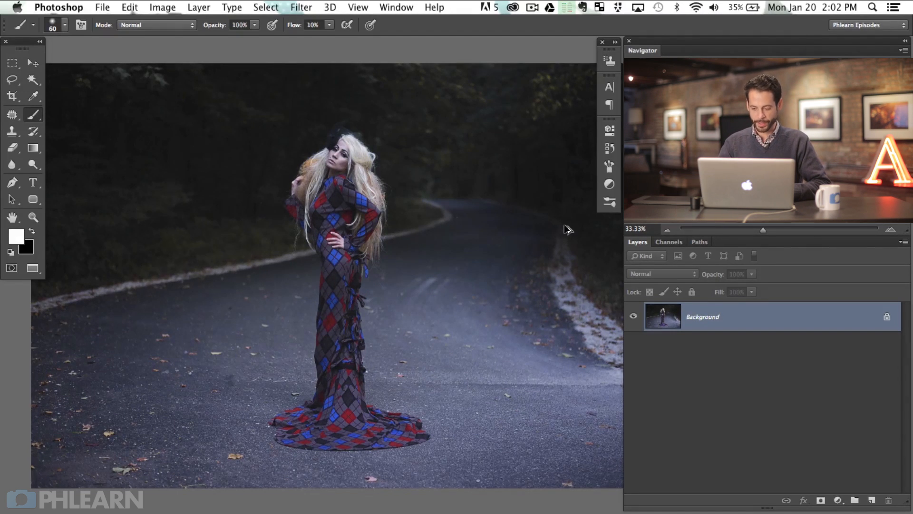
- Add a blank layer and set the foreground colour to pink for the planning sketch
{"action": "left_click", "coordinate": [871, 500]}
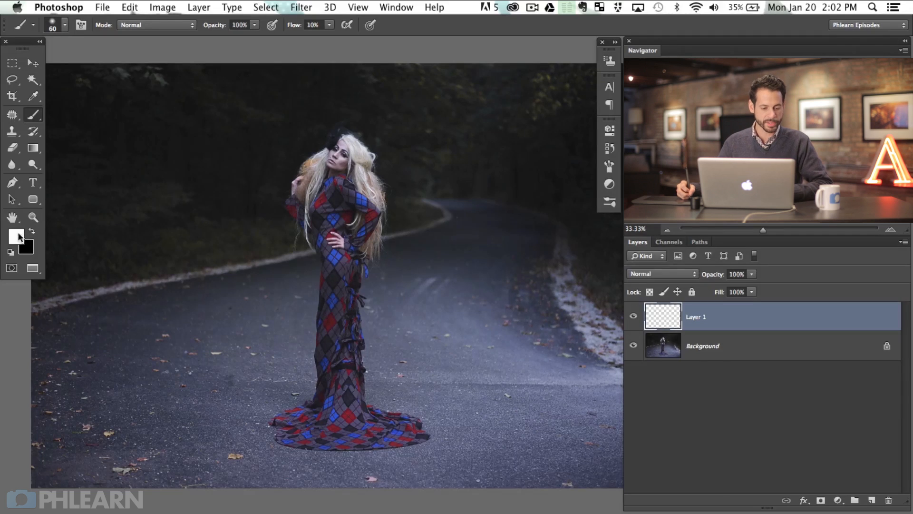
{"action": "left_click", "coordinate": [16, 235]}
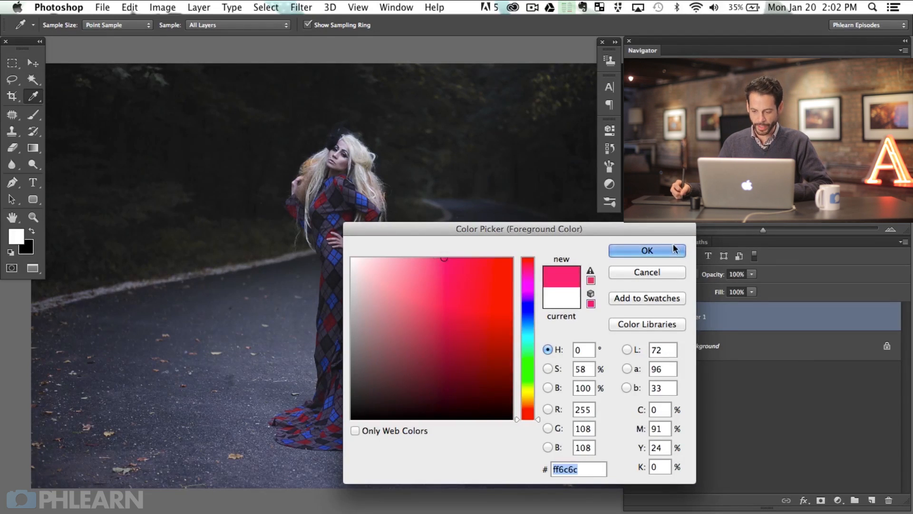
{"action": "left_click", "coordinate": [646, 250]}
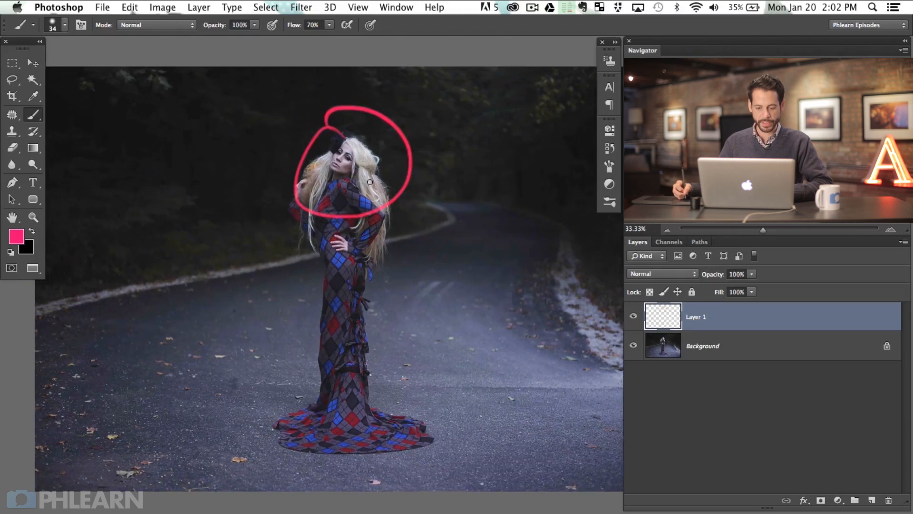
{"action": "mouse_move", "coordinate": [411, 73]}
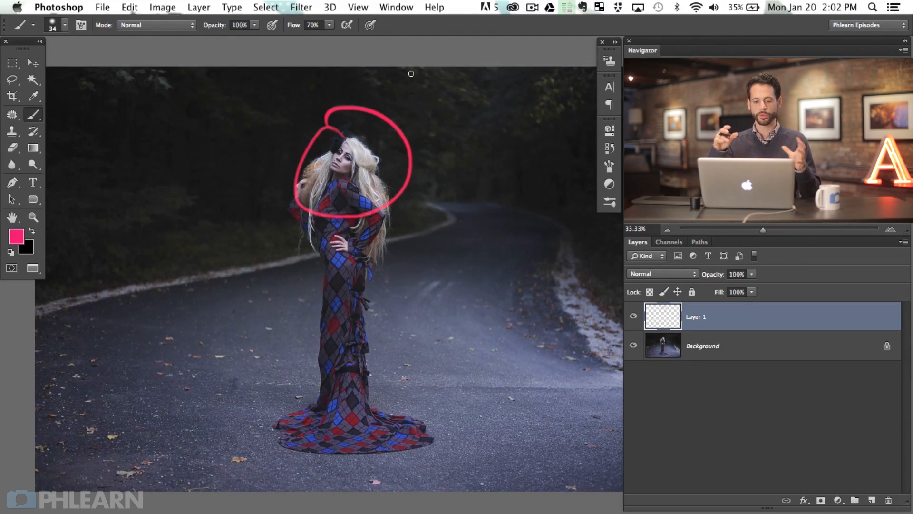
{"action": "mouse_move", "coordinate": [453, 192]}
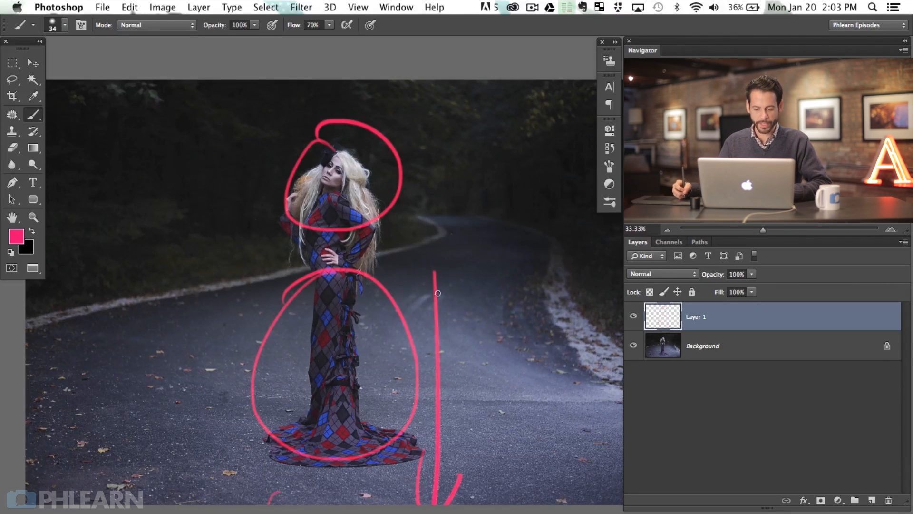
- Delete the pink sketch layer and prepare the photo layers for extending the canvas
{"action": "left_click", "coordinate": [887, 499]}
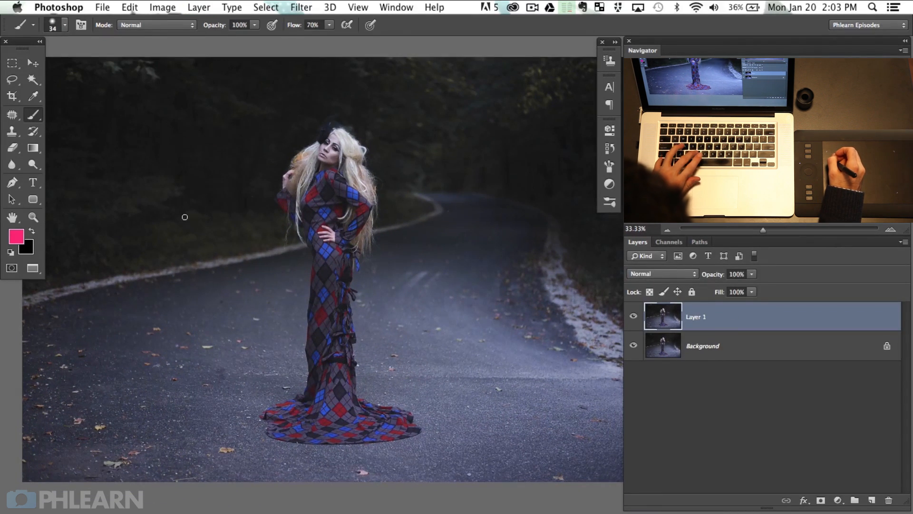
{"action": "left_click", "coordinate": [12, 96]}
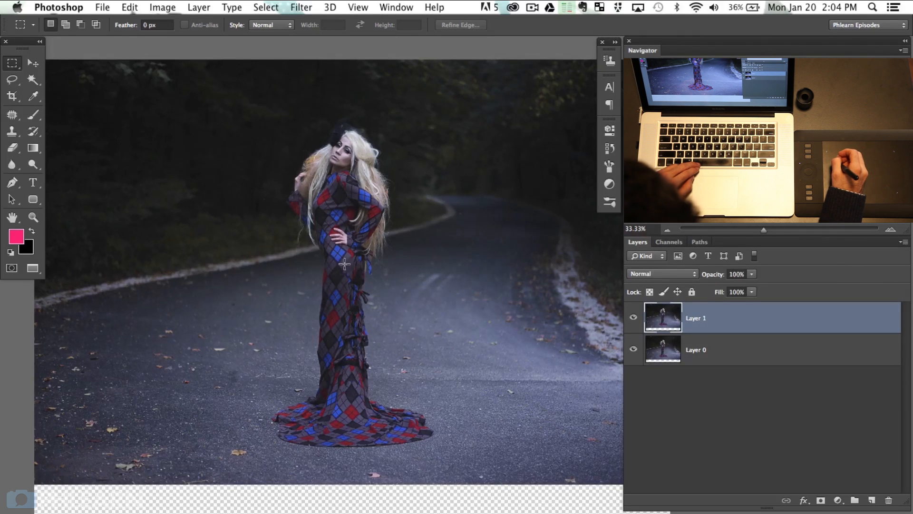
{"action": "mouse_move", "coordinate": [393, 245]}
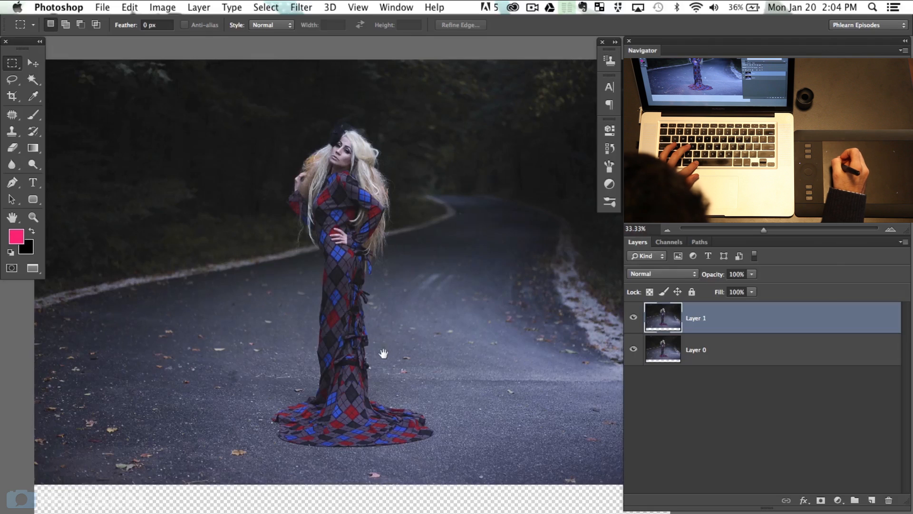
- Scroll the view to reach the empty strip below the photo before stretching Layer 1
{"action": "scroll", "scroll_direction": "down", "scroll_amount": 3}
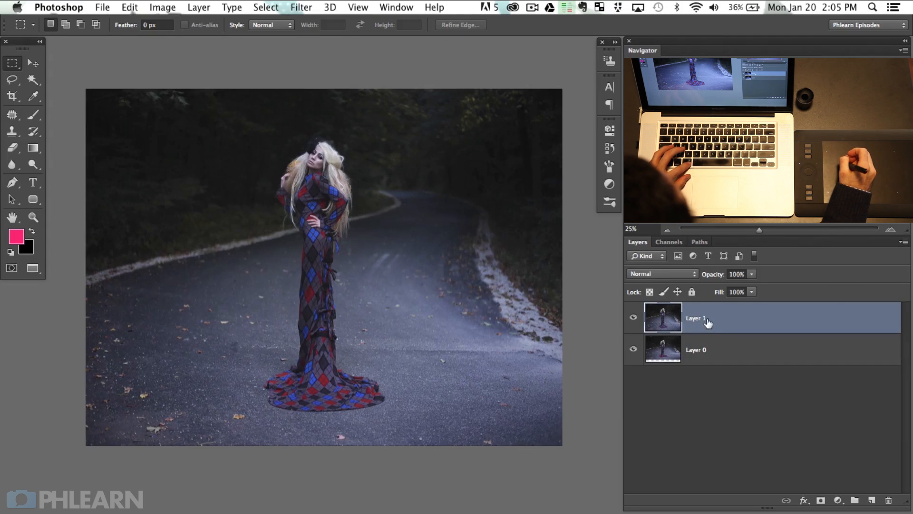
- Duplicate the stretched layer with Cmd+J and open Filter > Liquify on the copy
{"action": "key", "text": "cmd+j"}
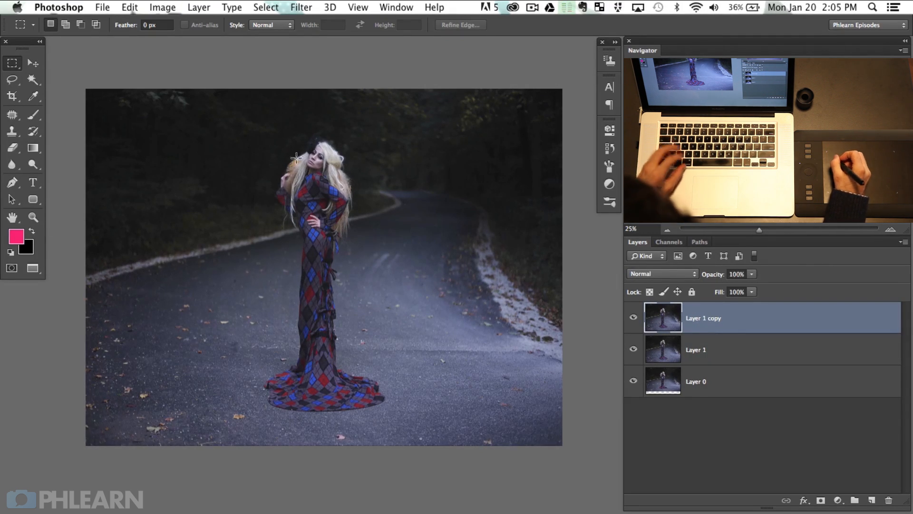
{"action": "left_click", "coordinate": [301, 6]}
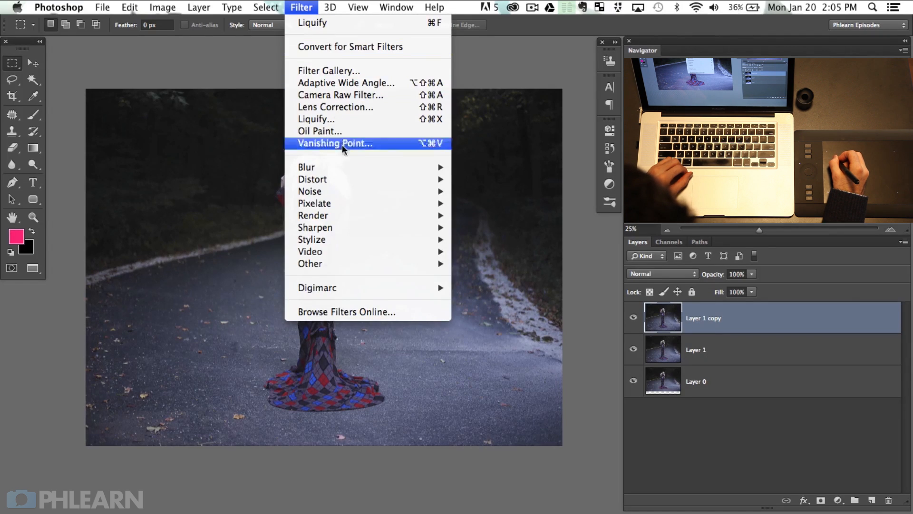
{"action": "mouse_move", "coordinate": [351, 203]}
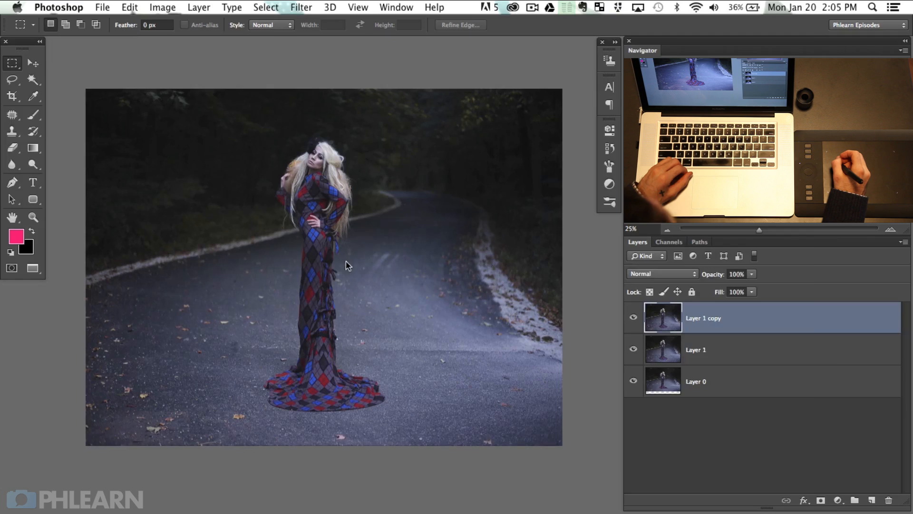
{"action": "left_click", "coordinate": [300, 7]}
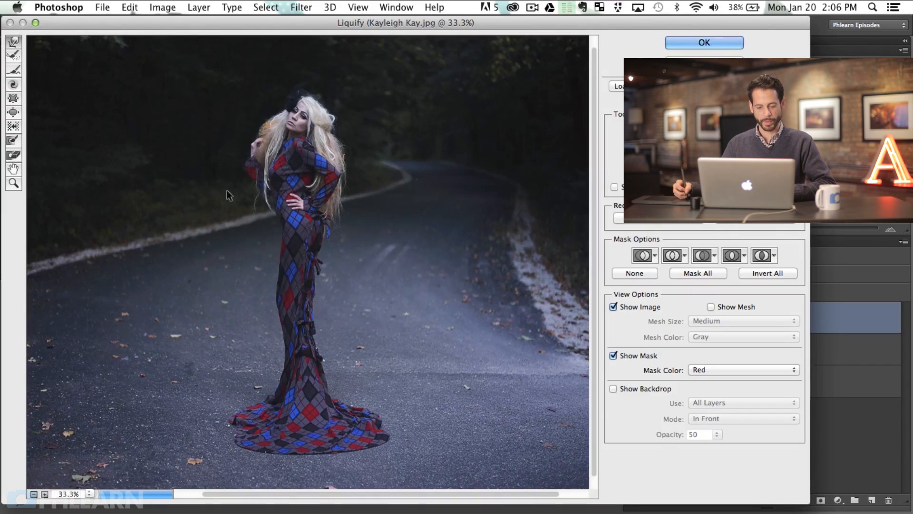
{"action": "mouse_move", "coordinate": [340, 294]}
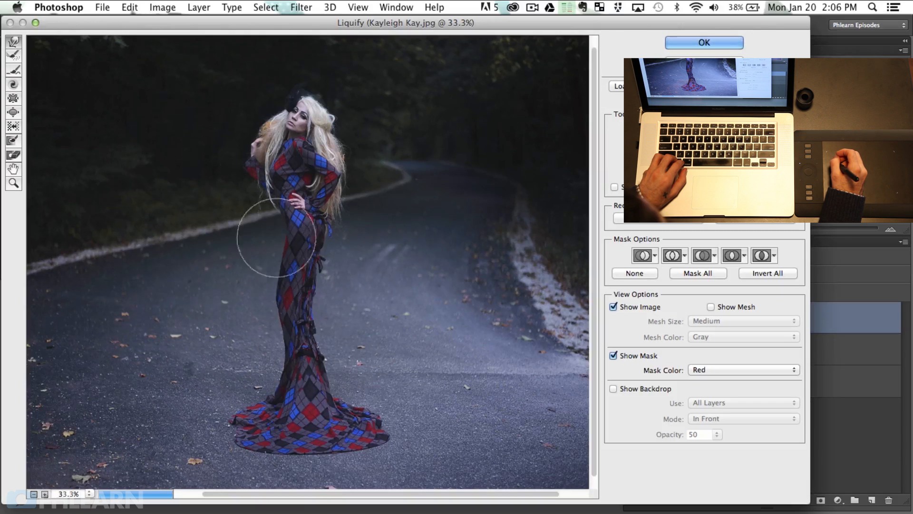
{"action": "mouse_move", "coordinate": [203, 143]}
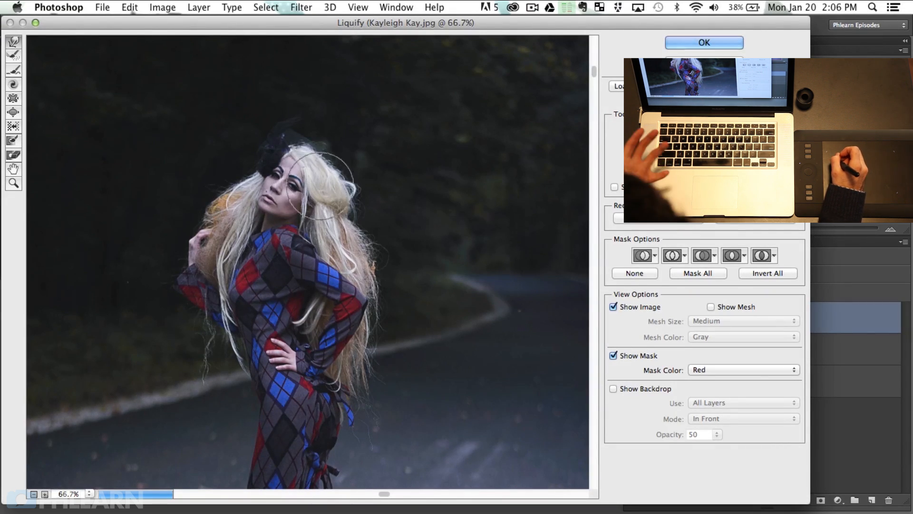
{"action": "mouse_move", "coordinate": [384, 182]}
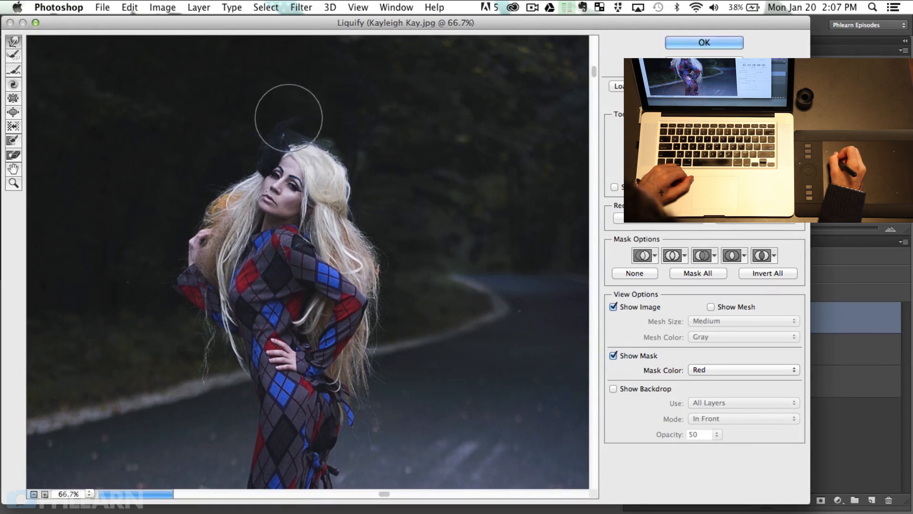
- Push the top of the model's hair upward with the Forward Warp tool
{"action": "left_click_drag", "start_coordinate": [285, 116], "coordinate": [219, 184]}
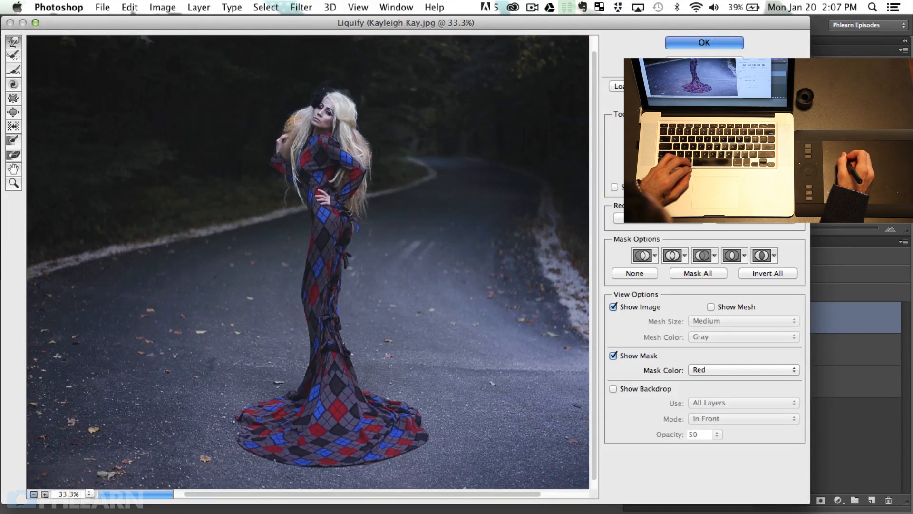
- Toggle the stretched copy's visibility to compare the reshaped figure with the original
{"action": "left_click", "coordinate": [704, 43]}
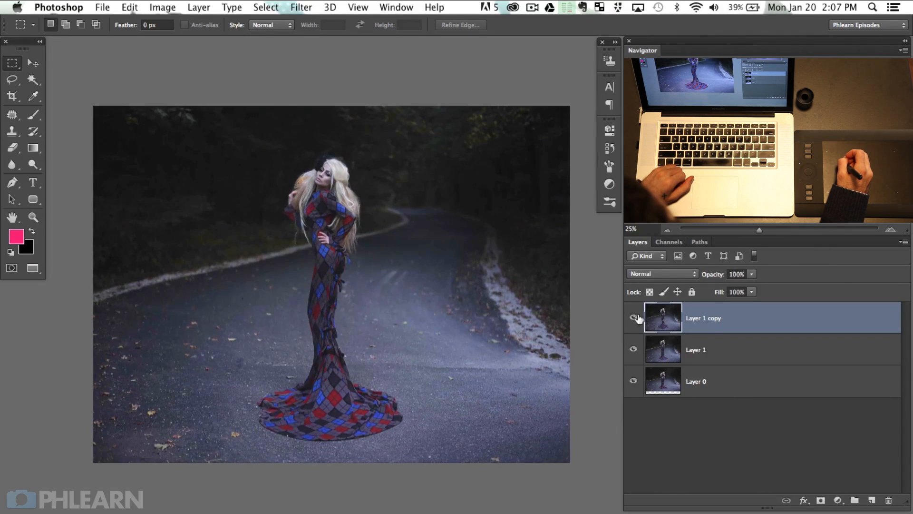
{"action": "left_click", "coordinate": [634, 317]}
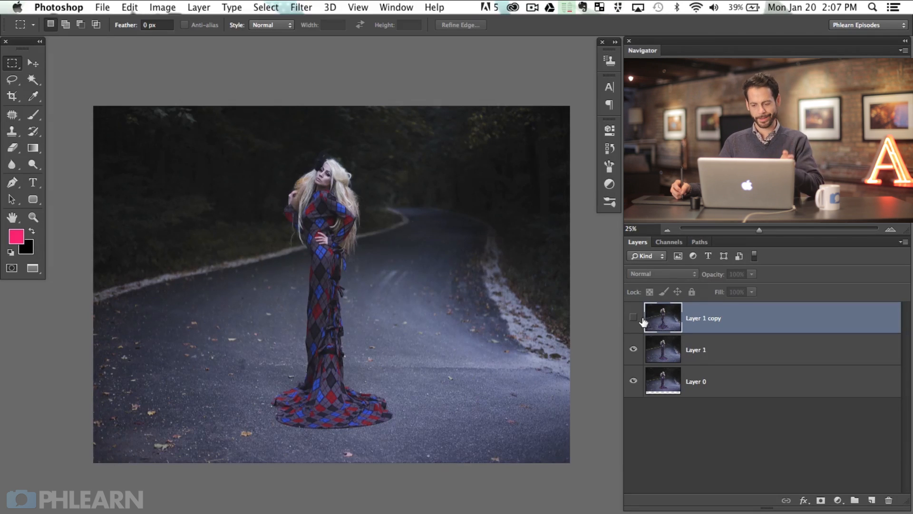
{"action": "left_click", "coordinate": [633, 317]}
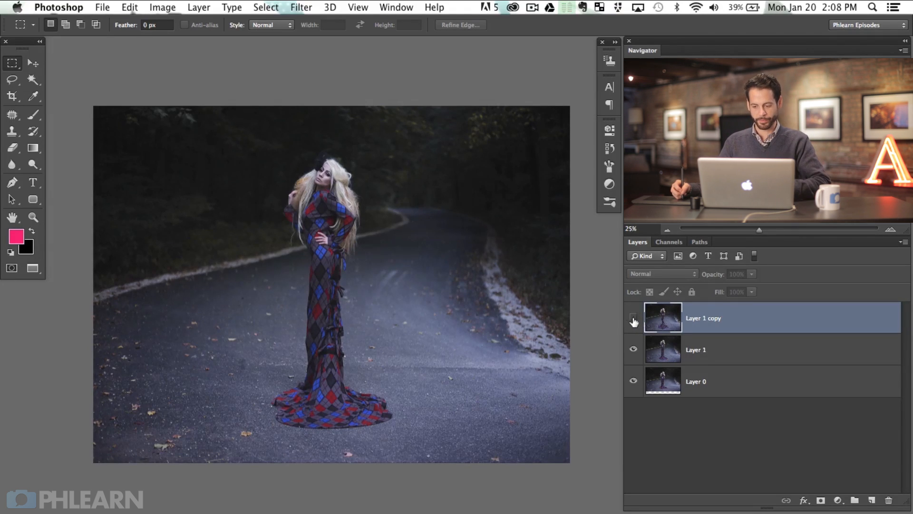
{"action": "left_click", "coordinate": [632, 321]}
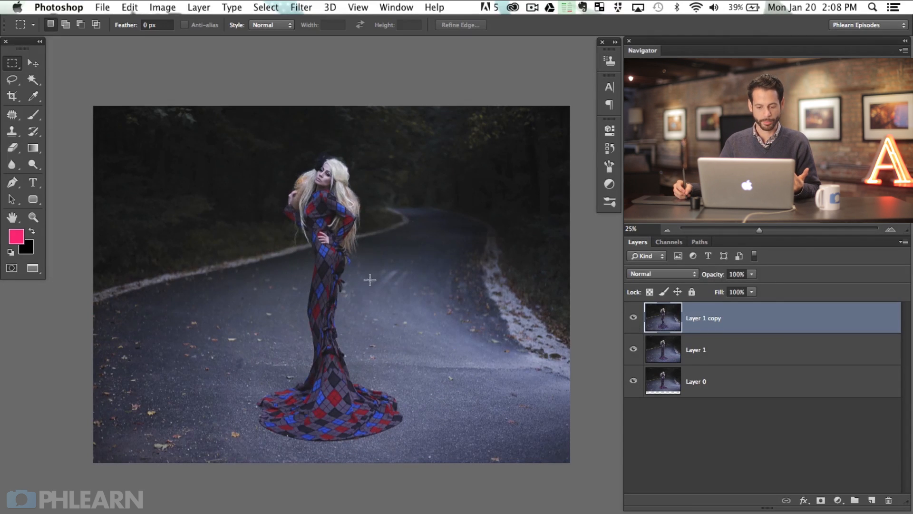
{"action": "mouse_move", "coordinate": [588, 342]}
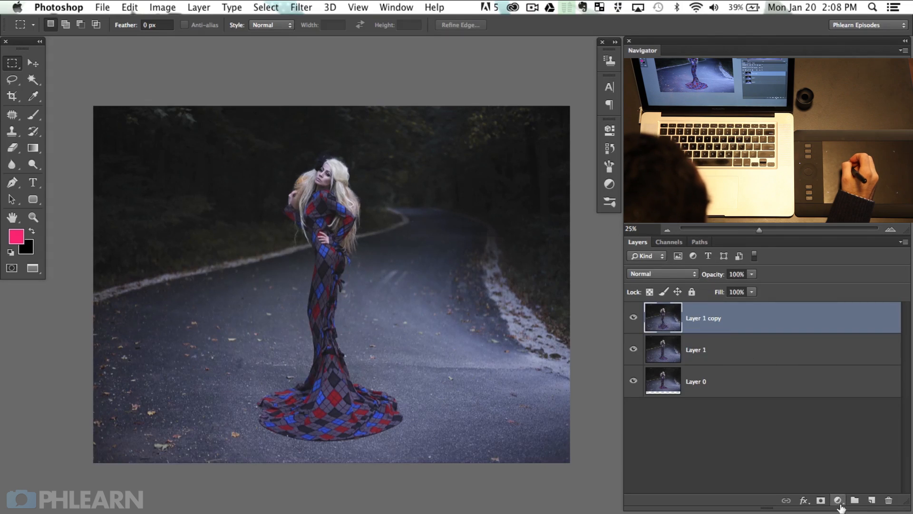
- Add a Levels adjustment layer with the Red output white point lowered to about 203
{"action": "left_click", "coordinate": [837, 500]}
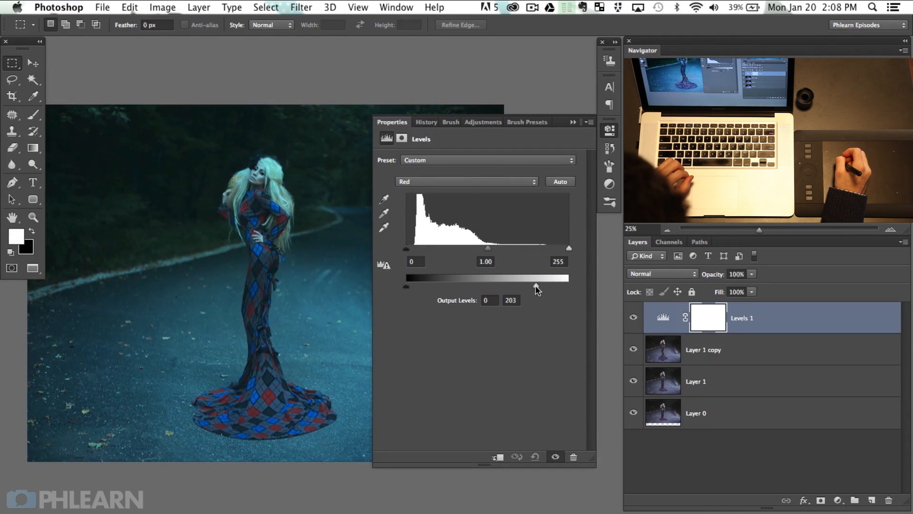
{"action": "left_click", "coordinate": [466, 181]}
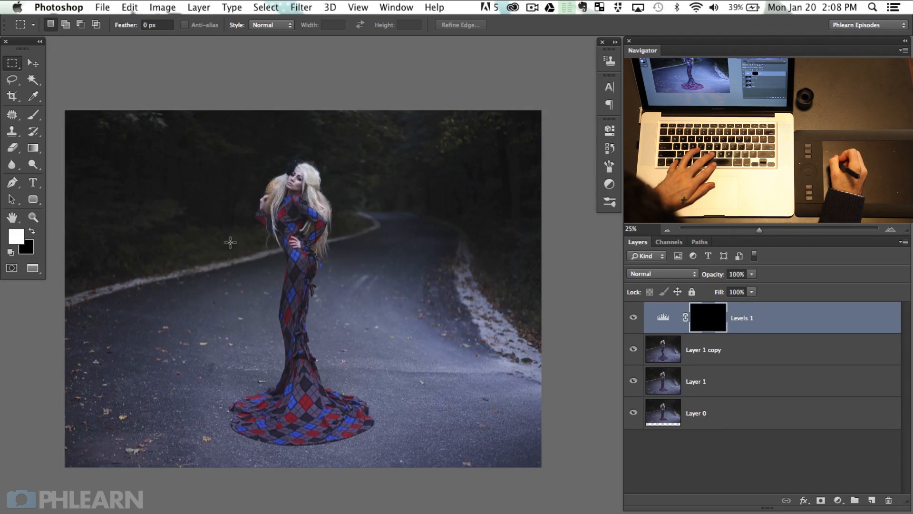
- Pick the Gradient tool to draw a white-to-black fade on the Levels 1 mask
{"action": "left_click", "coordinate": [12, 147]}
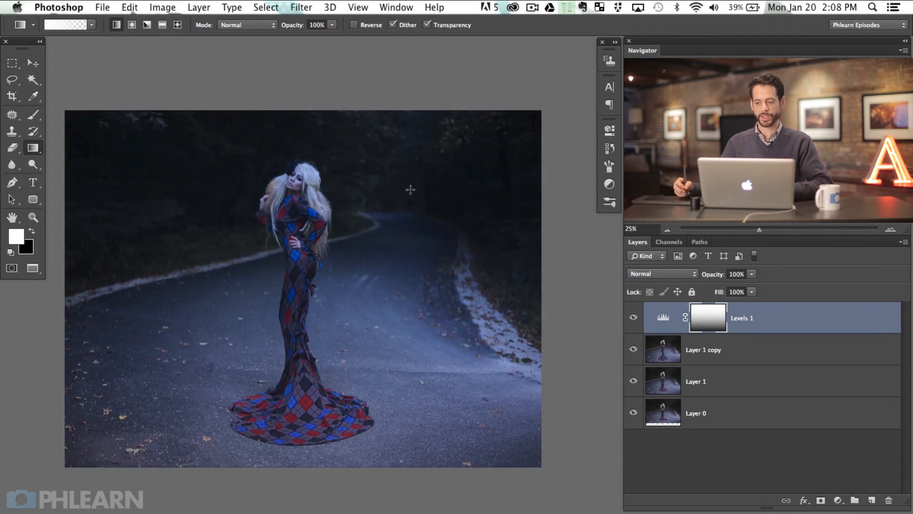
{"action": "mouse_move", "coordinate": [384, 196]}
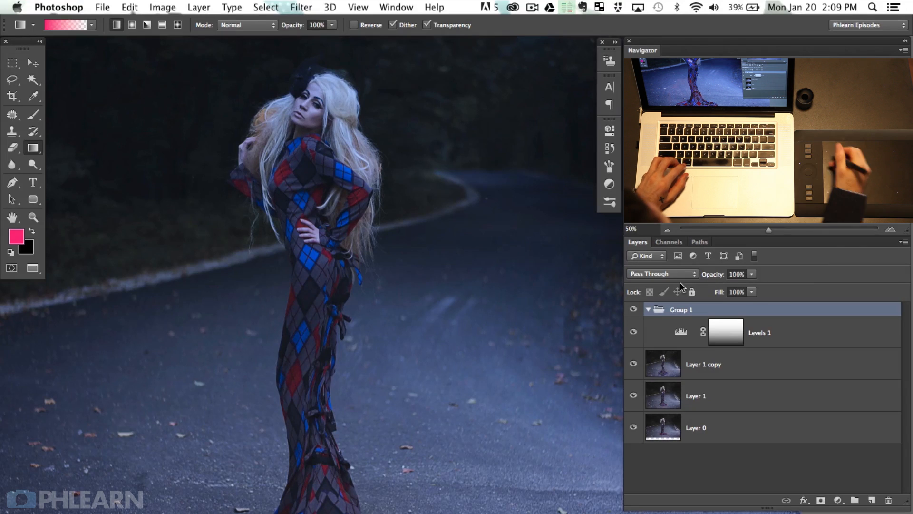
- Give Group 1 a layer mask and choose the Brush to paint the model out in black
{"action": "left_click", "coordinate": [681, 309]}
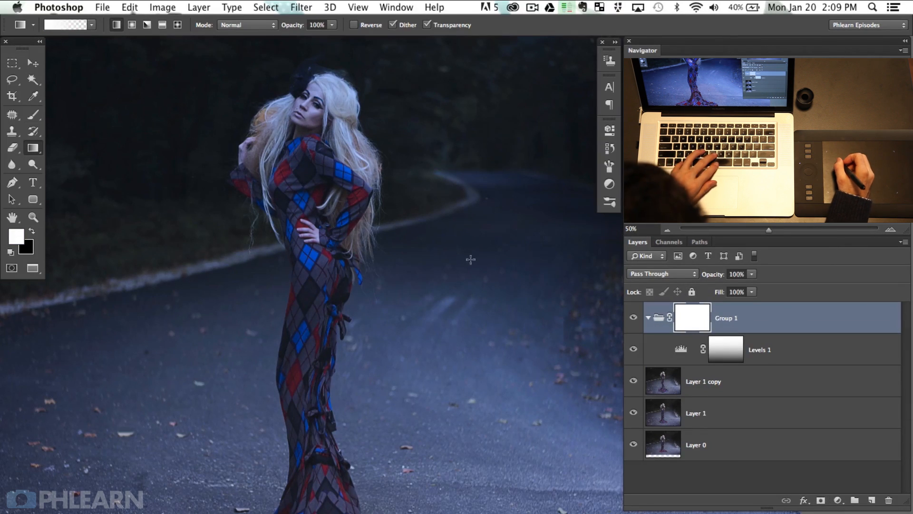
{"action": "left_click", "coordinate": [33, 116]}
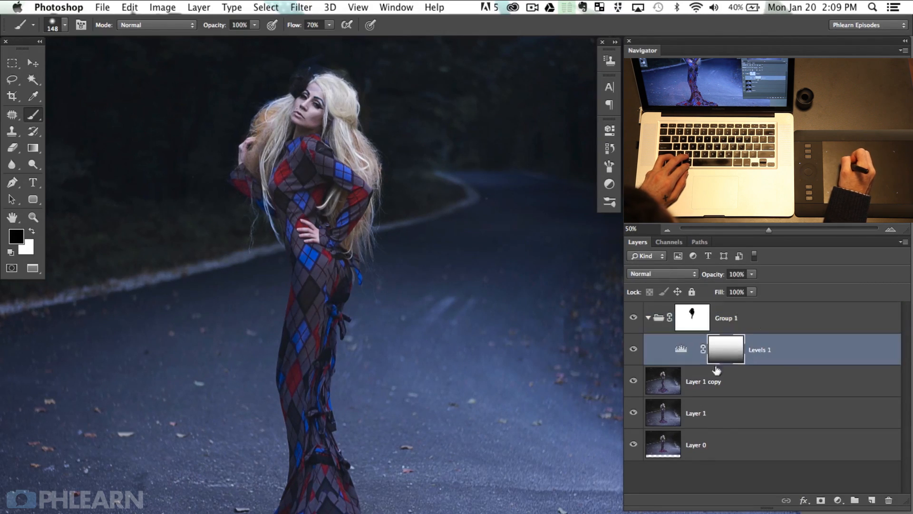
- Revisit the Levels settings inside the group, then collapse Group 1 in the layer list
{"action": "left_click", "coordinate": [390, 309]}
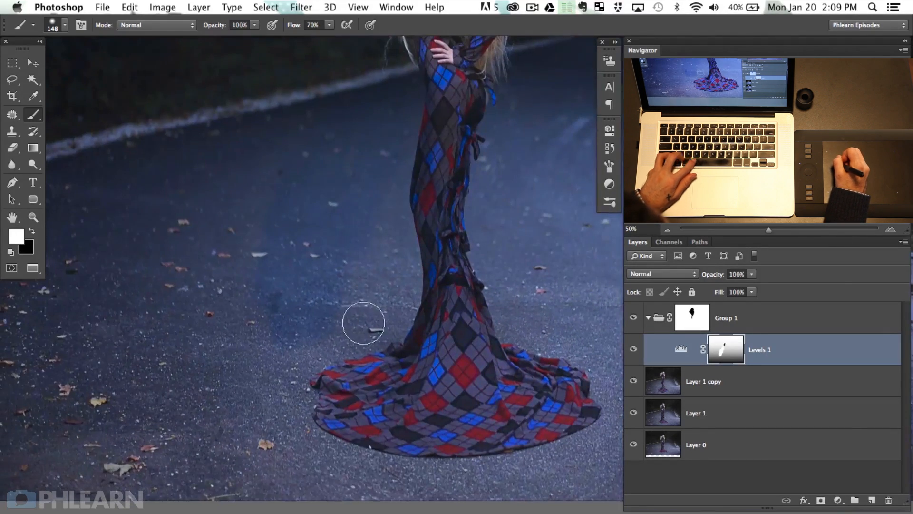
{"action": "mouse_move", "coordinate": [208, 198]}
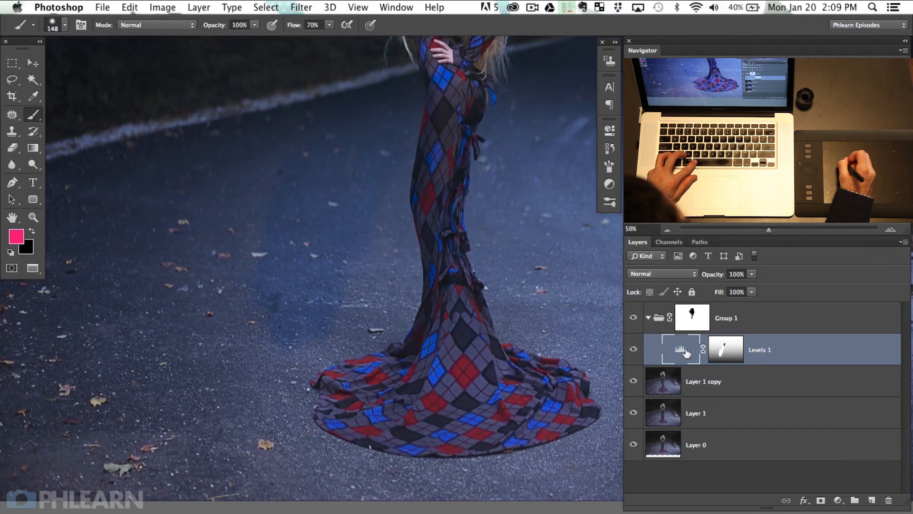
{"action": "double_click", "coordinate": [678, 349]}
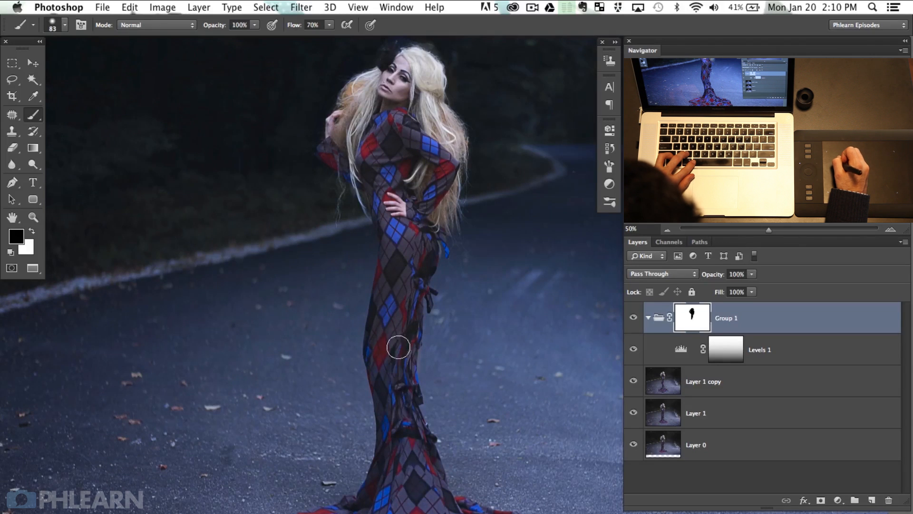
{"action": "mouse_move", "coordinate": [391, 312]}
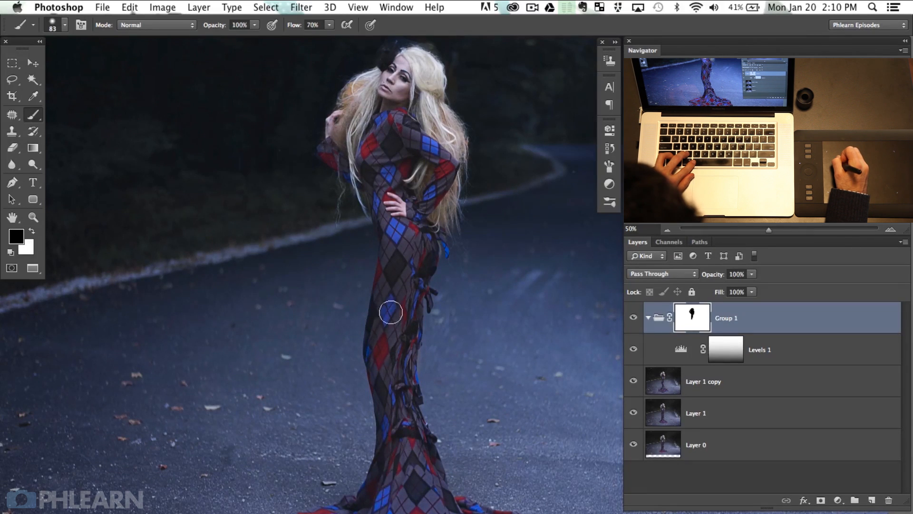
{"action": "mouse_move", "coordinate": [396, 118]}
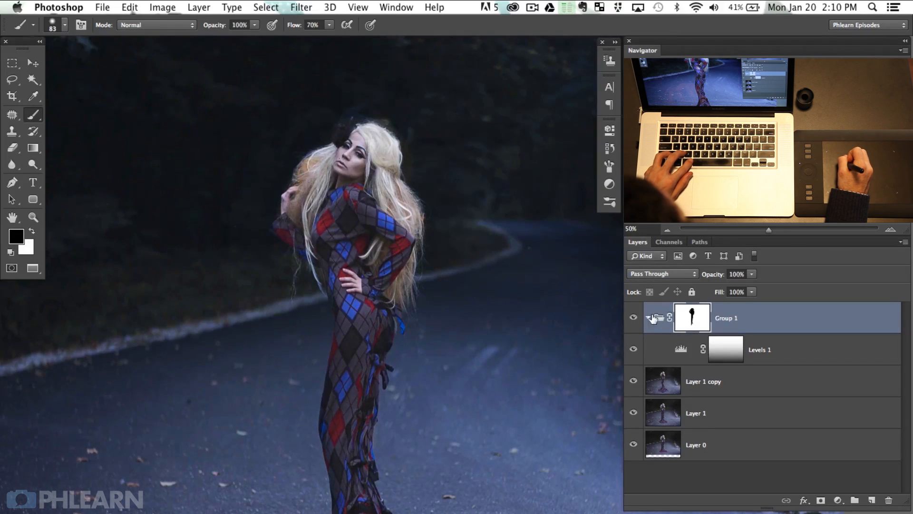
{"action": "left_click", "coordinate": [647, 318]}
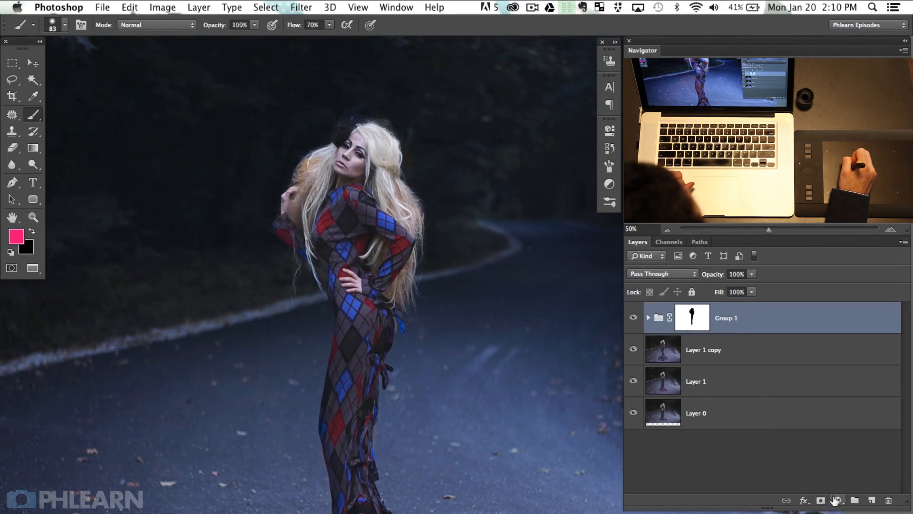
- Add a second Levels adjustment above the group with its Red midtones raised warmer
{"action": "left_click", "coordinate": [820, 499]}
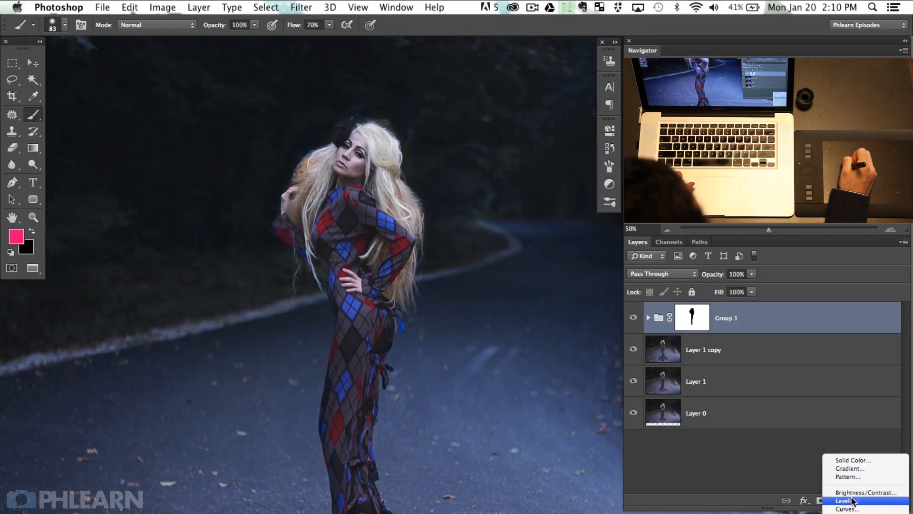
{"action": "left_click", "coordinate": [844, 500]}
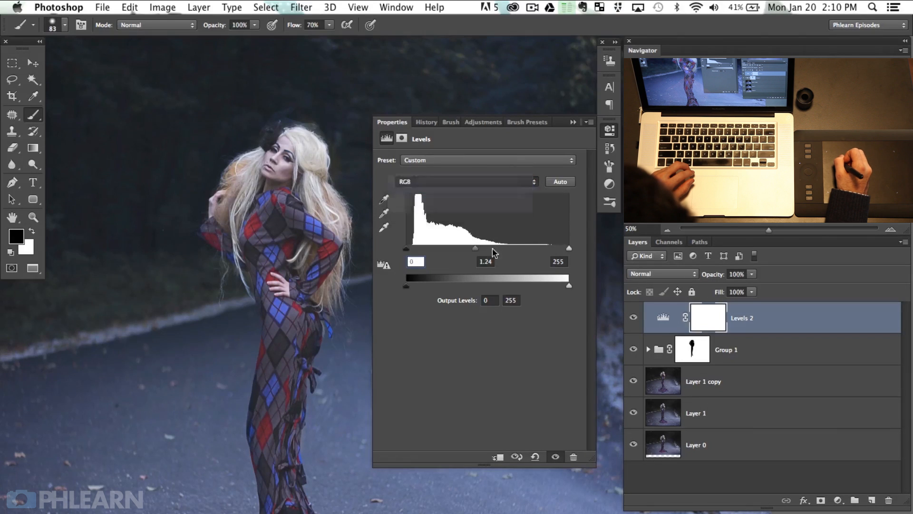
{"action": "left_click", "coordinate": [466, 181]}
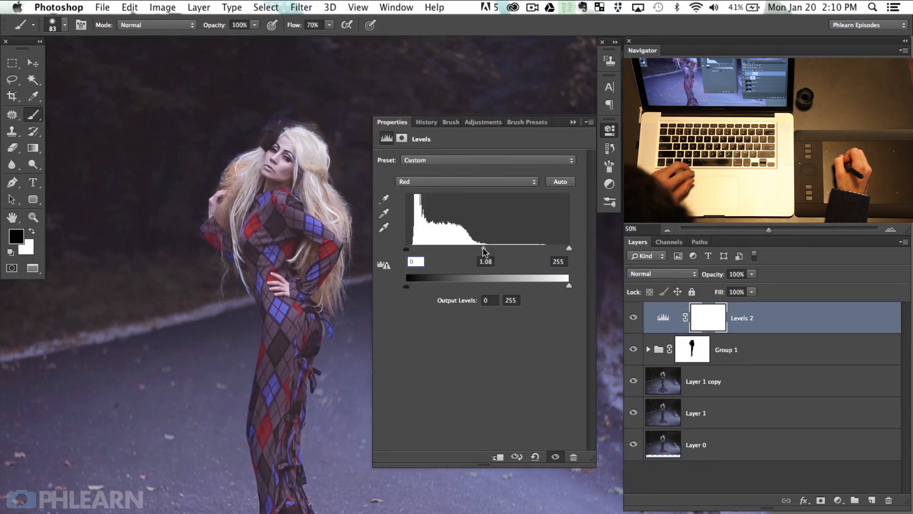
{"action": "left_click", "coordinate": [466, 182]}
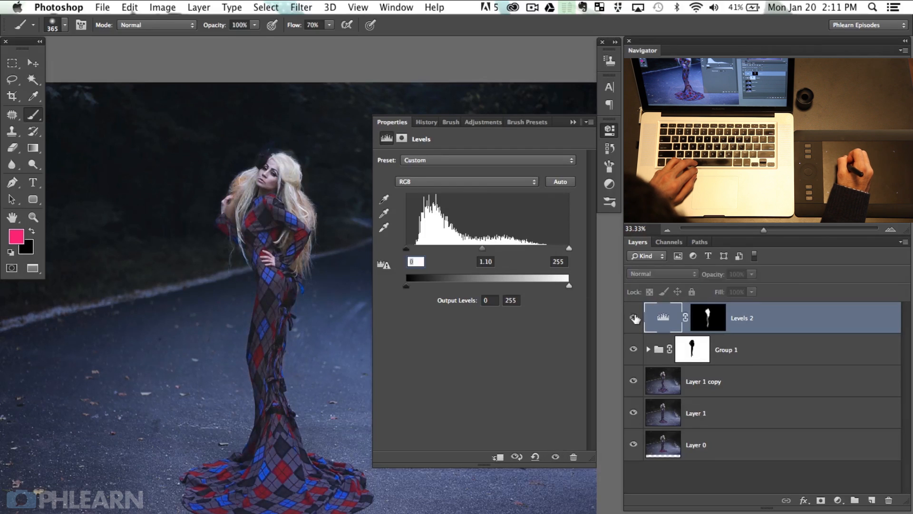
- Set the Blue channel midtone of Levels 2 to 0.85 to warm the model further
{"action": "left_click", "coordinate": [706, 317]}
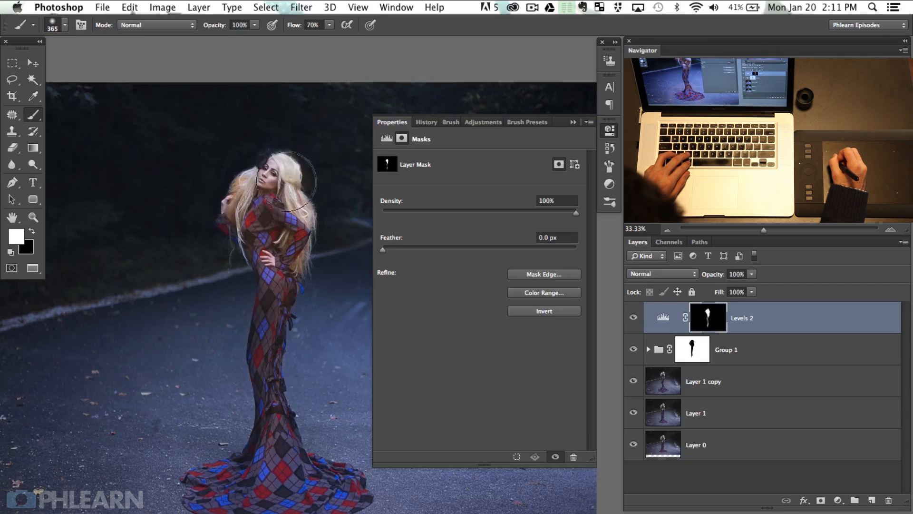
{"action": "mouse_move", "coordinate": [326, 206]}
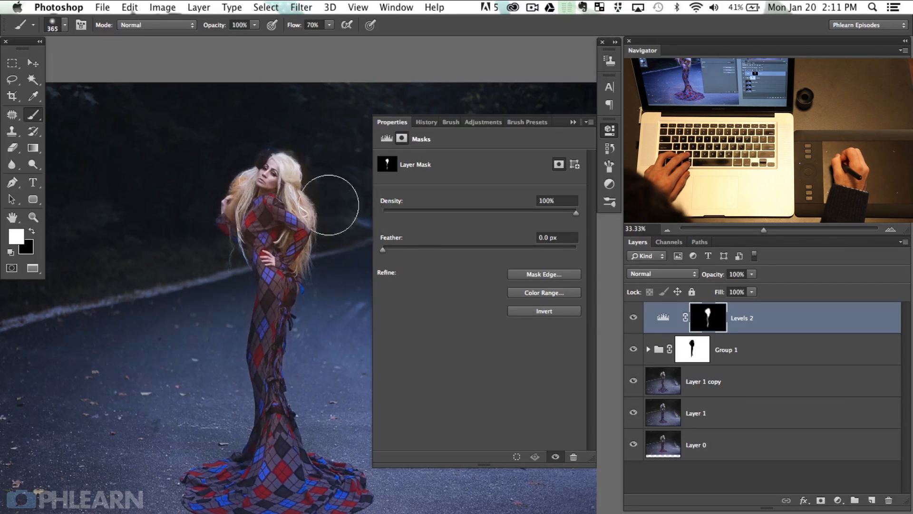
{"action": "left_click", "coordinate": [663, 317]}
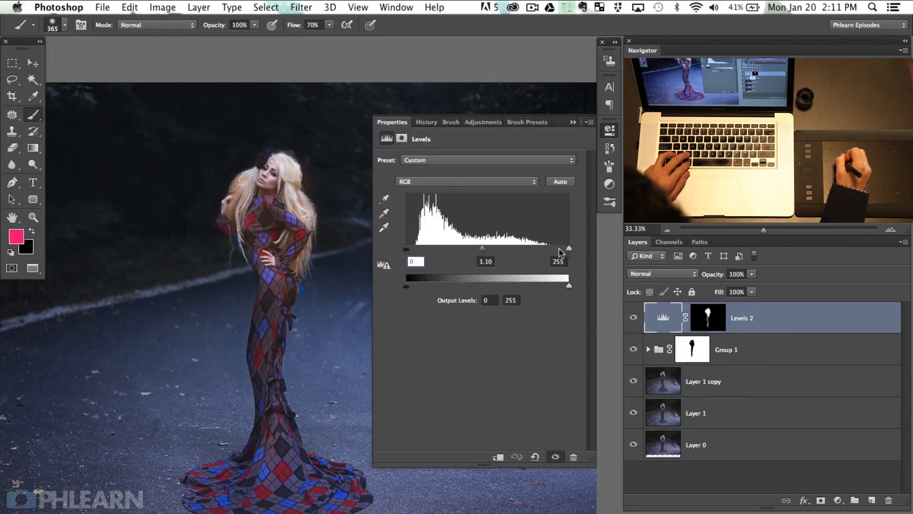
{"action": "left_click", "coordinate": [466, 181]}
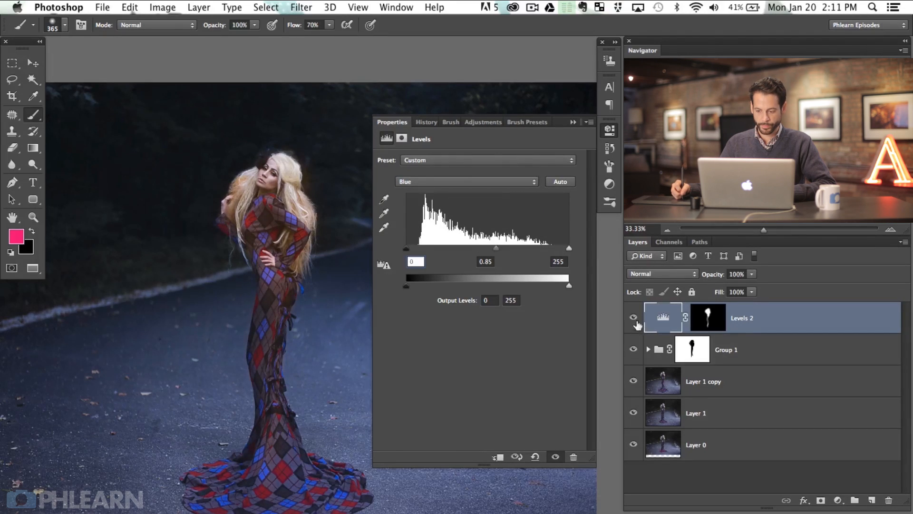
- Hide and re-show the warm adjustment to compare against the untouched photo
{"action": "left_click", "coordinate": [633, 318]}
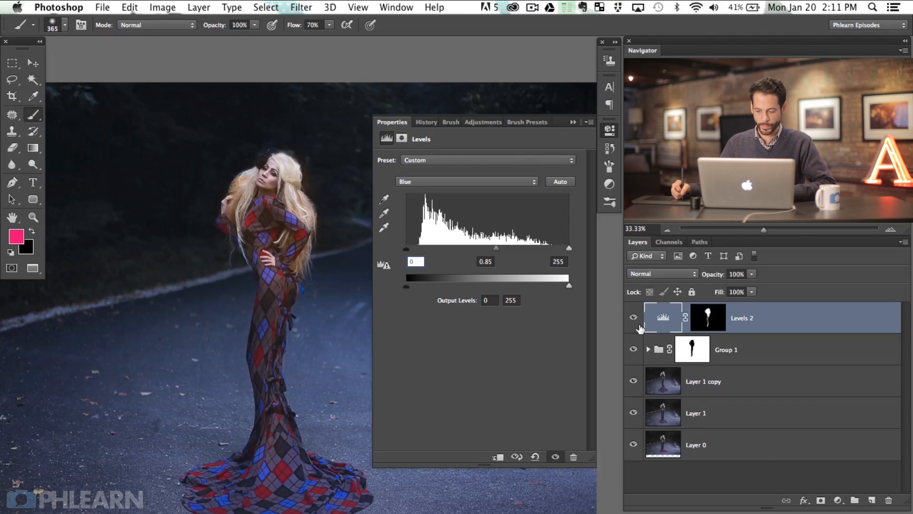
{"action": "left_click", "coordinate": [707, 318]}
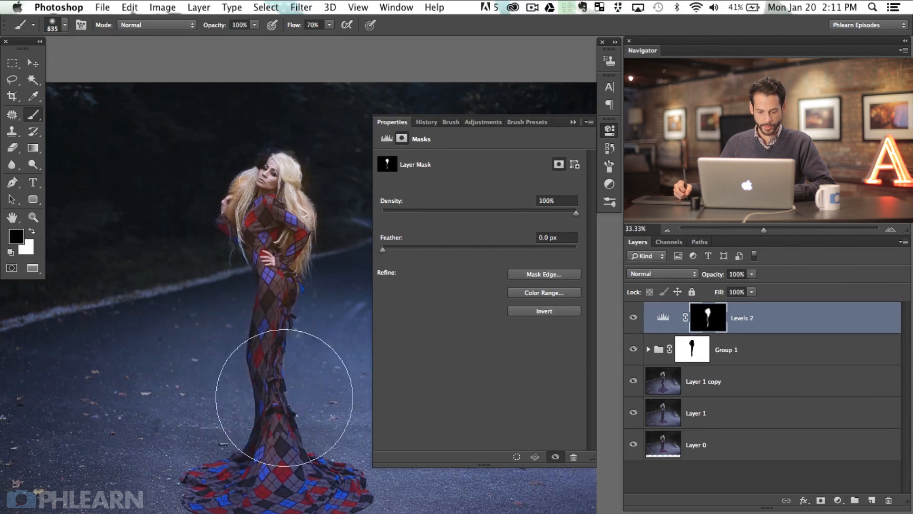
{"action": "mouse_move", "coordinate": [268, 219]}
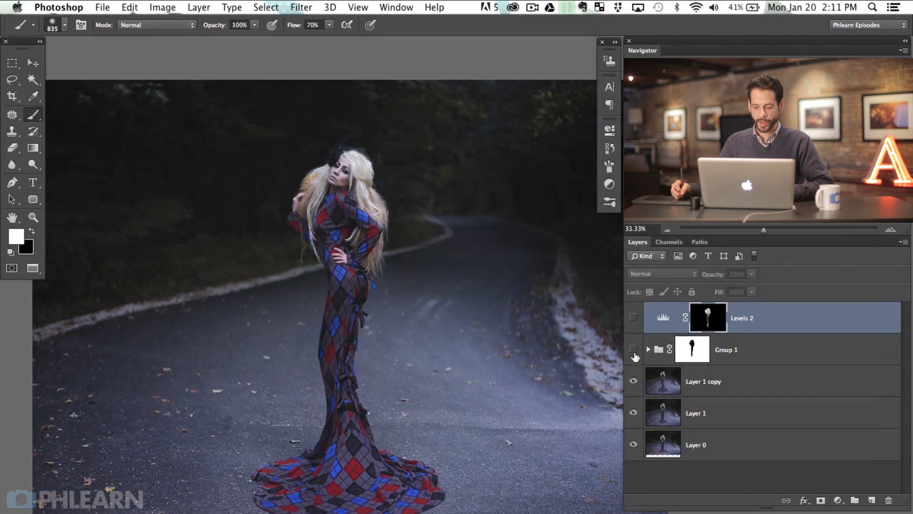
- Toggle the Levels adjustments, their group and Layer 1 on and off to compare against the original photo
{"action": "left_click", "coordinate": [633, 349]}
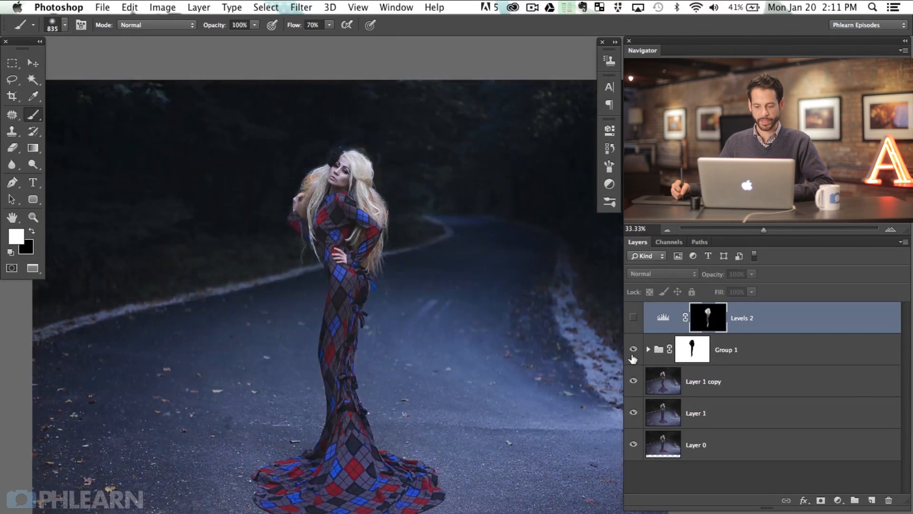
{"action": "left_click", "coordinate": [634, 318]}
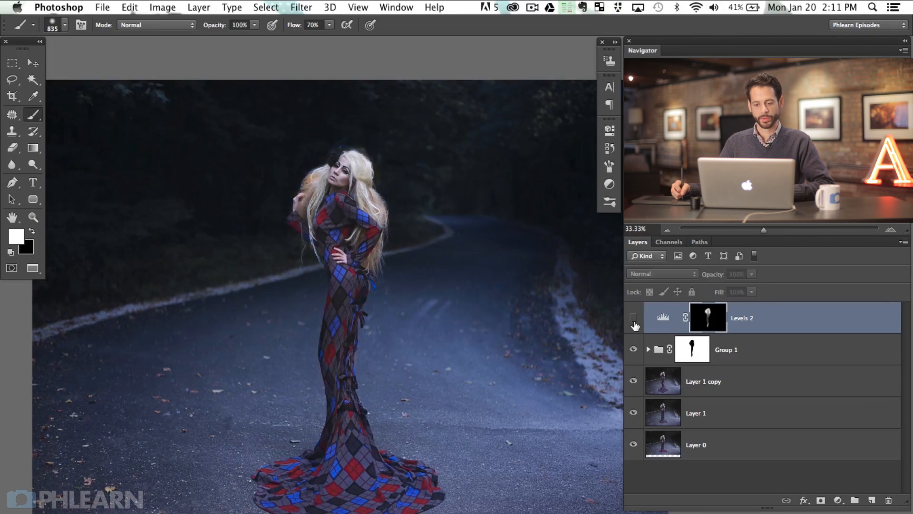
{"action": "left_click", "coordinate": [634, 318]}
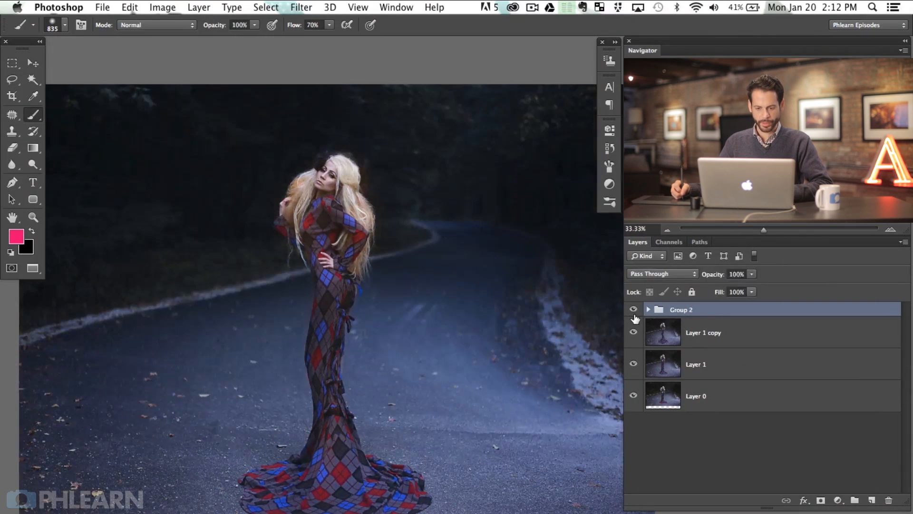
{"action": "left_click", "coordinate": [634, 310]}
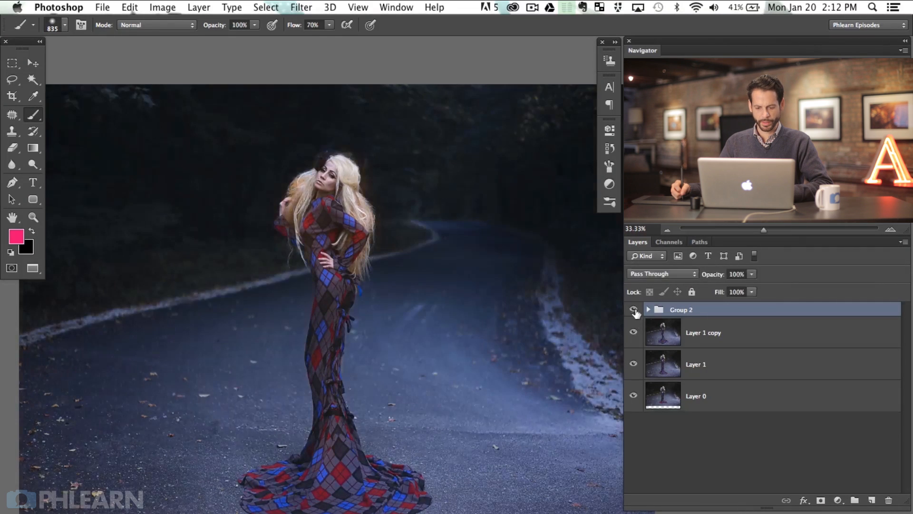
{"action": "left_click", "coordinate": [635, 309]}
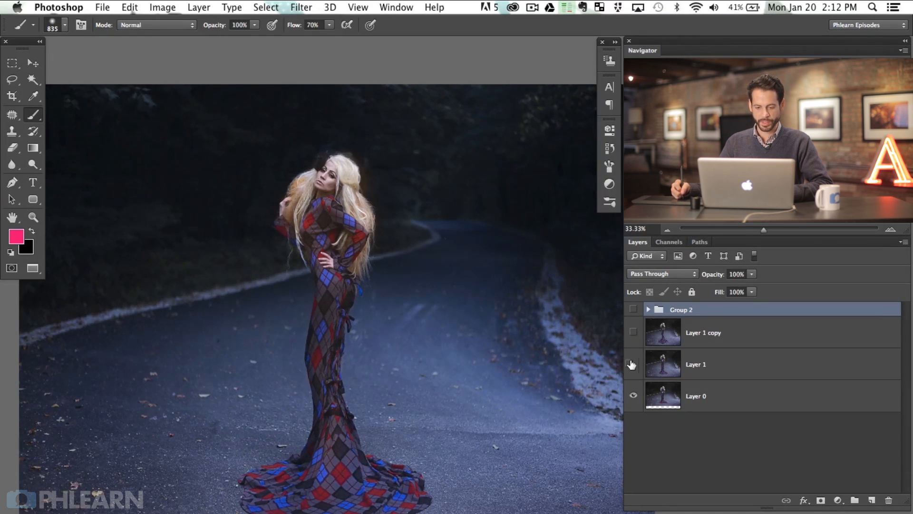
{"action": "left_click", "coordinate": [633, 364]}
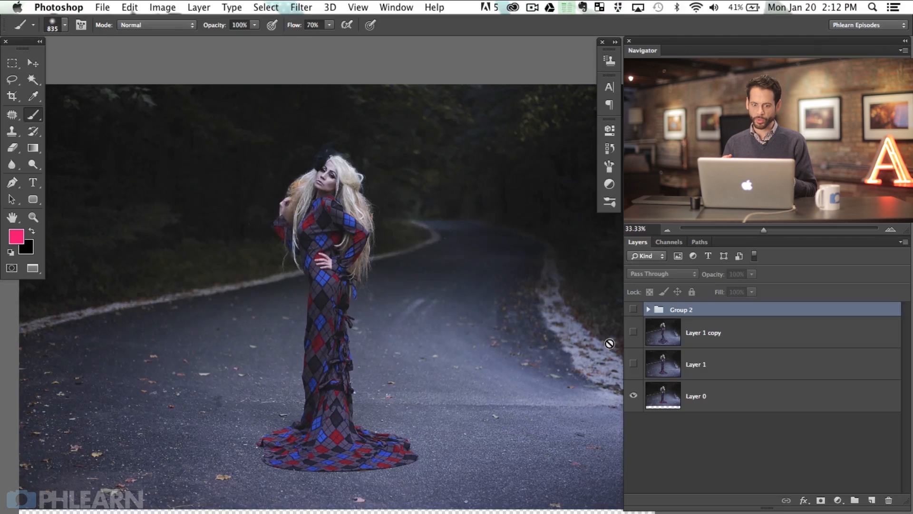
{"action": "left_click", "coordinate": [634, 364]}
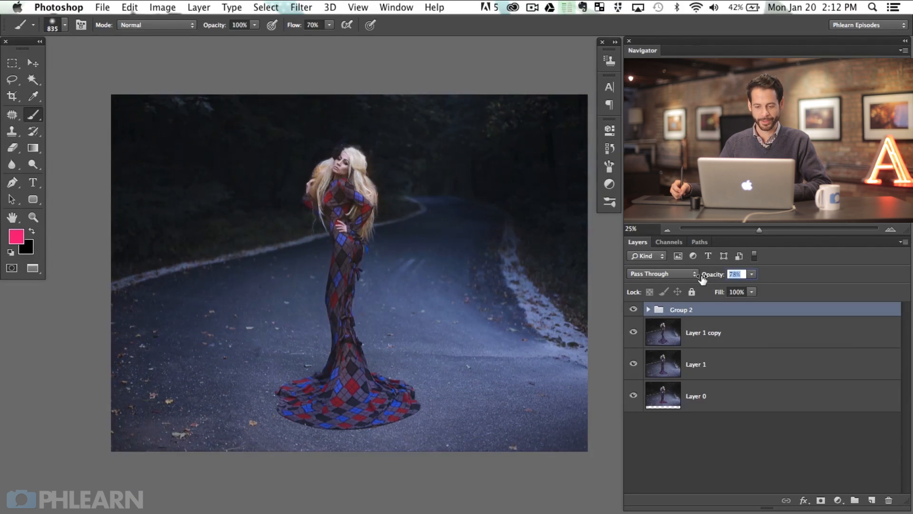
- Group both Levels adjustments into Group 2 and lower its opacity to 78%
{"action": "left_click", "coordinate": [634, 310]}
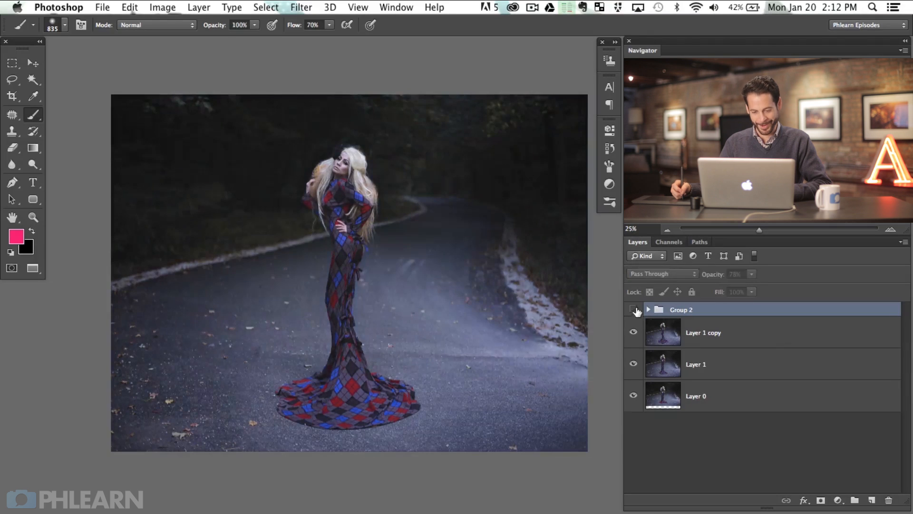
{"action": "left_click", "coordinate": [634, 309]}
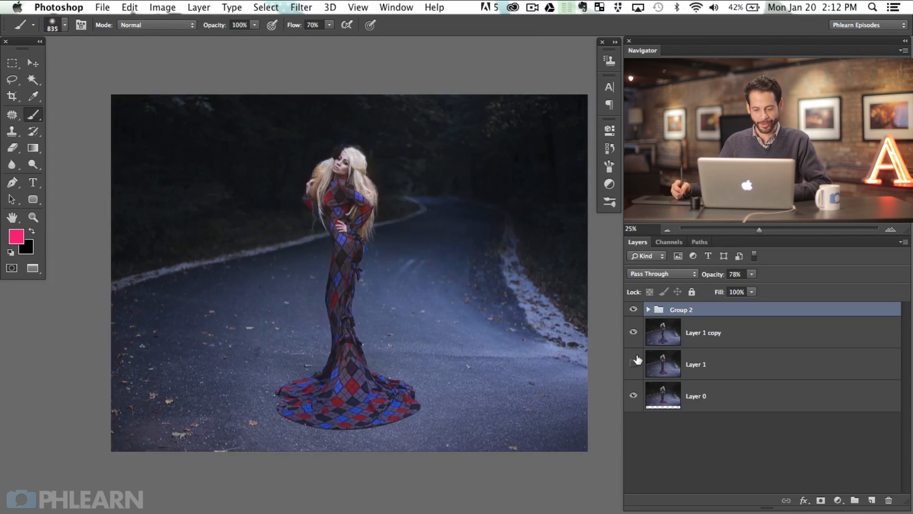
{"action": "left_click", "coordinate": [633, 364]}
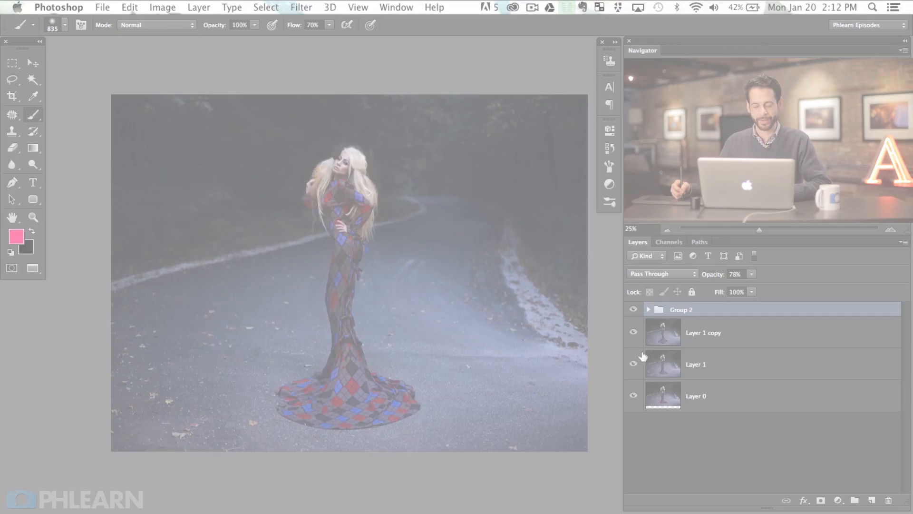